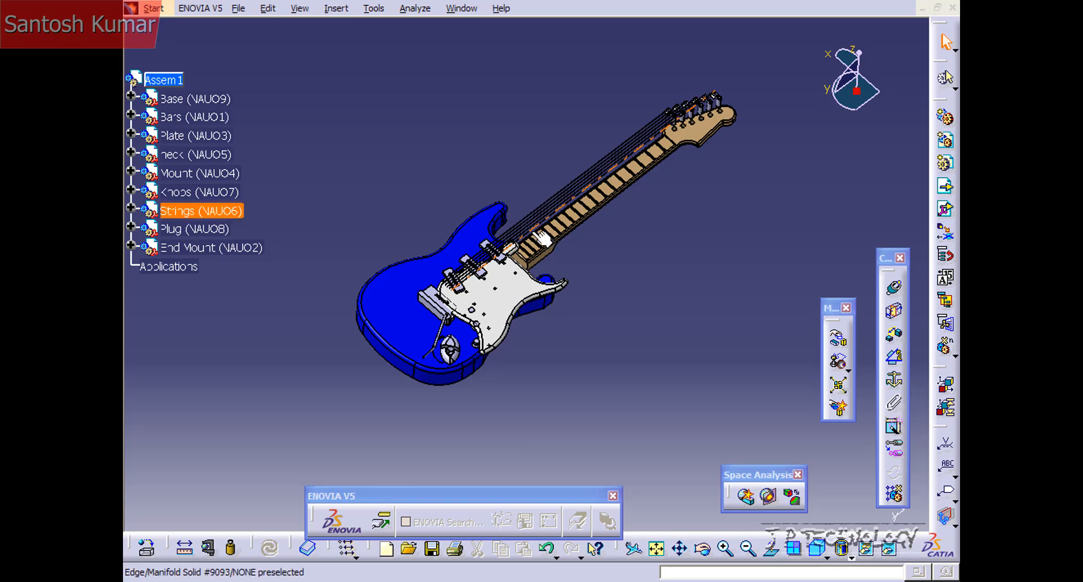
Step: Start a new document with Drawing selected as the document type
click(237, 9)
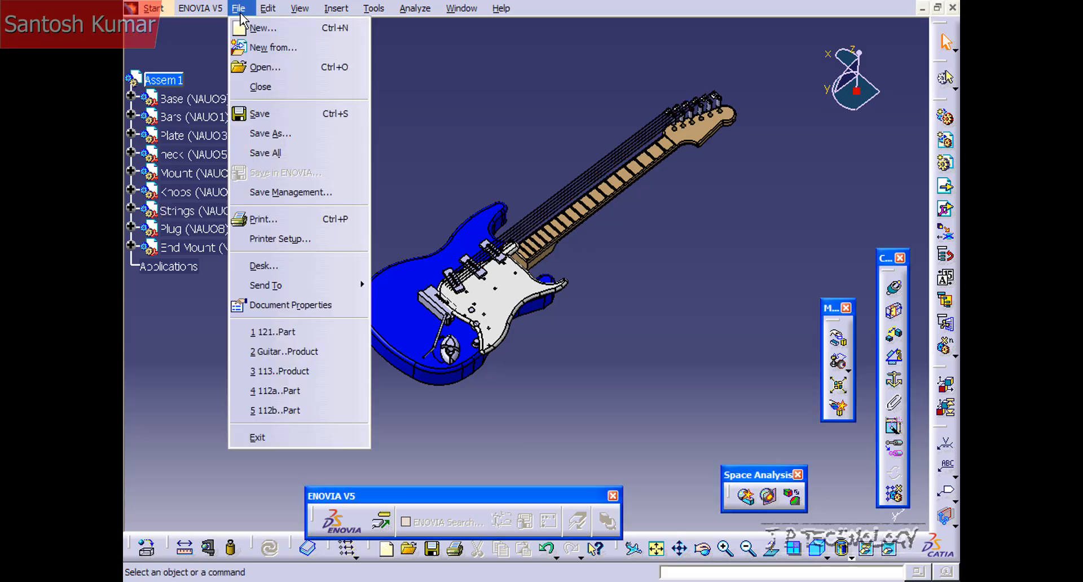
click(261, 28)
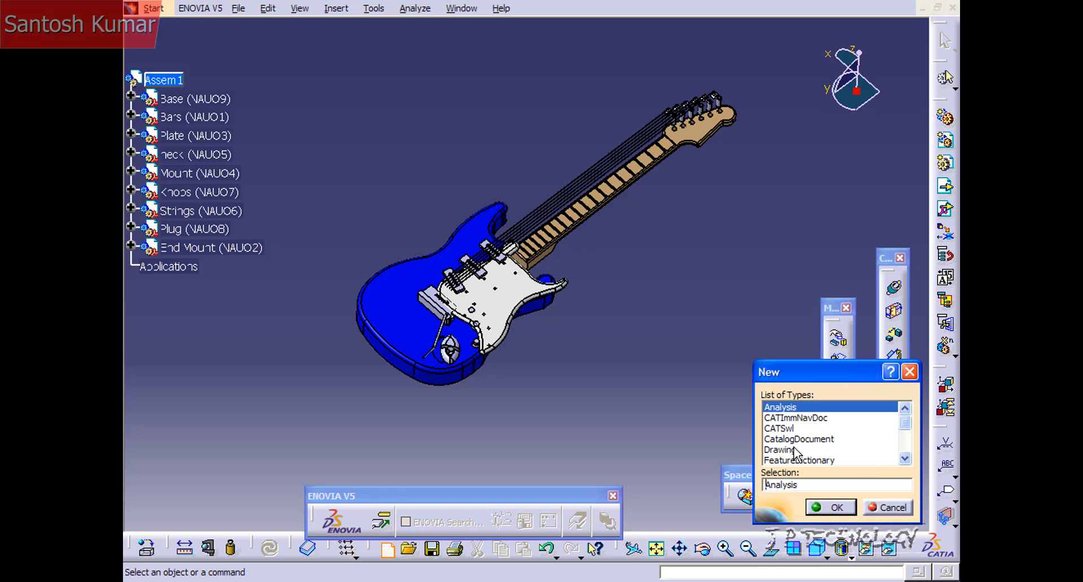
click(779, 449)
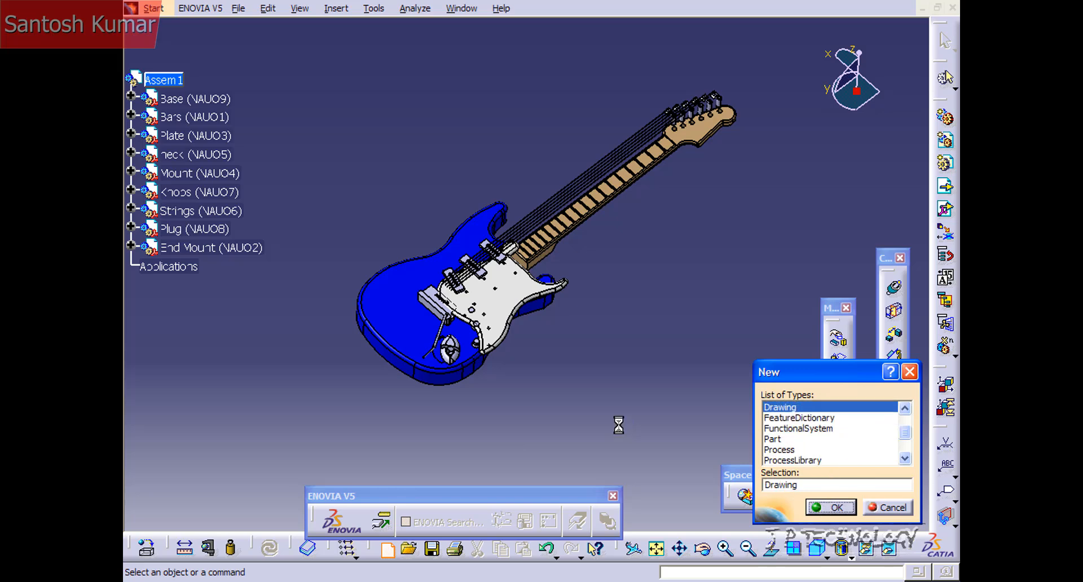
Step: Choose the ISO standard and A0 ISO landscape sheet style for the new drawing
click(836, 507)
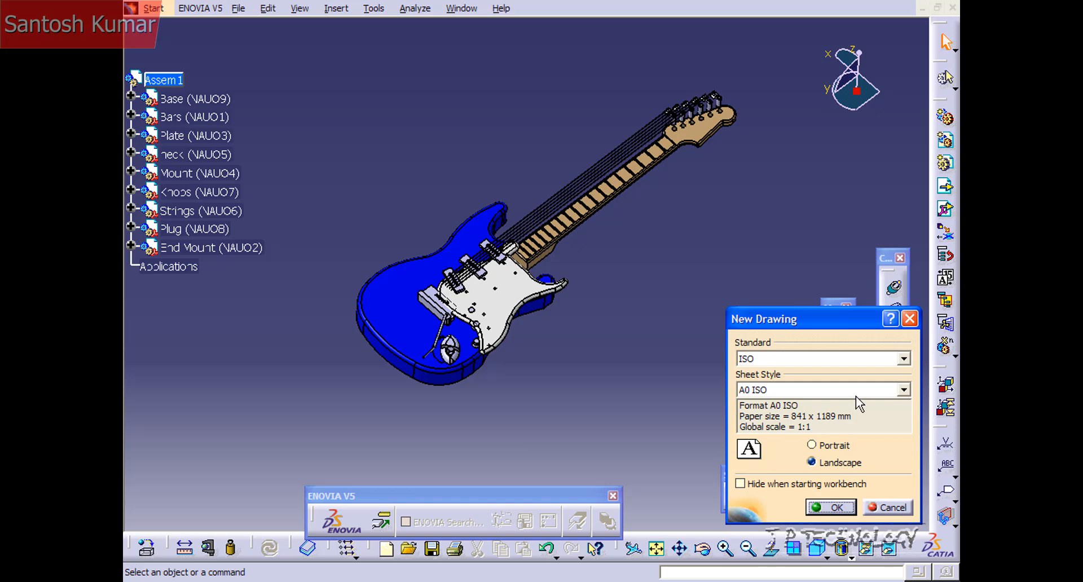
click(901, 358)
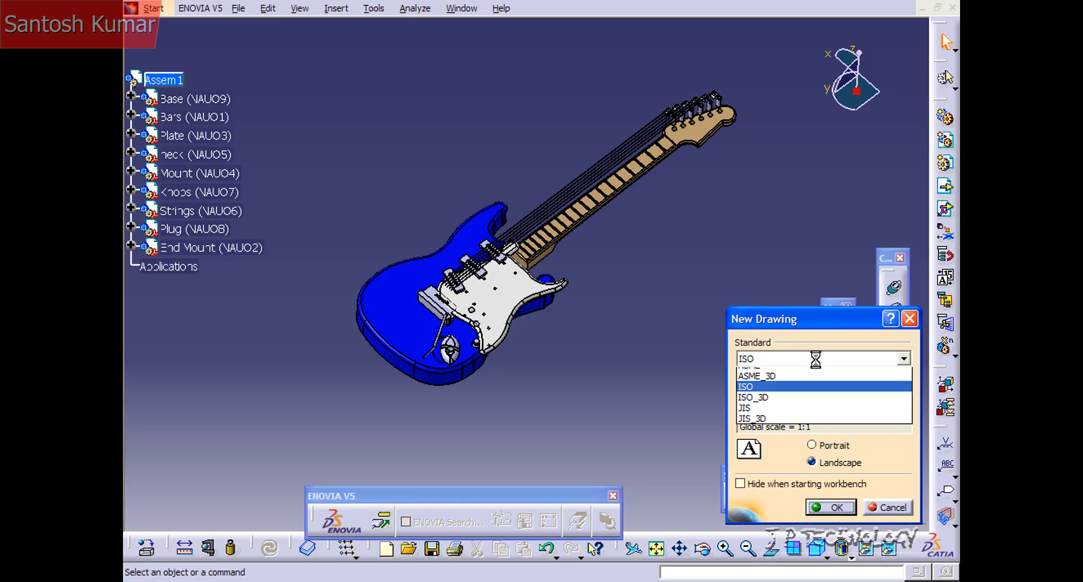
click(746, 386)
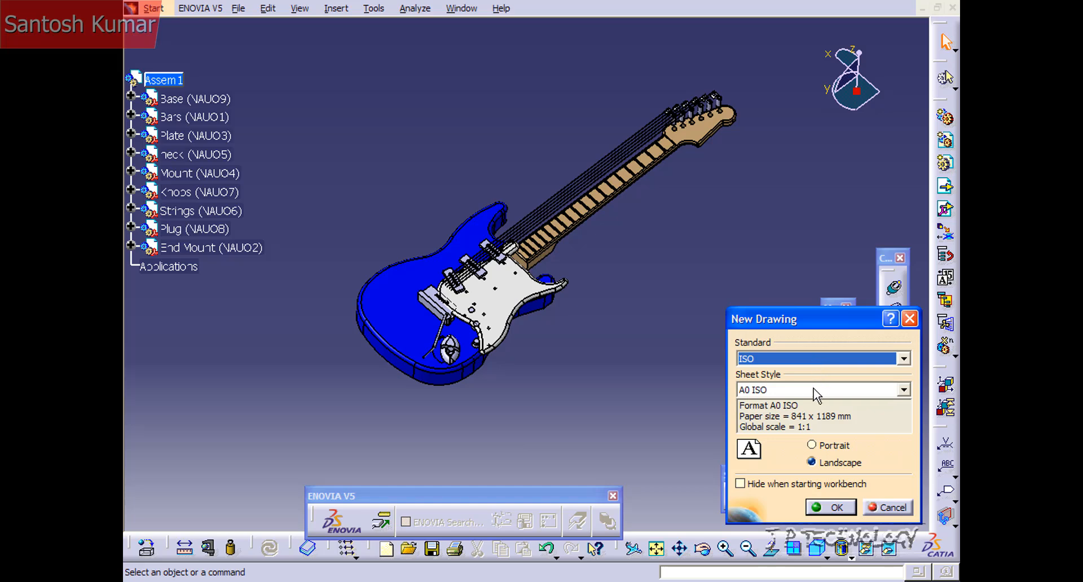
mouse_move(812, 461)
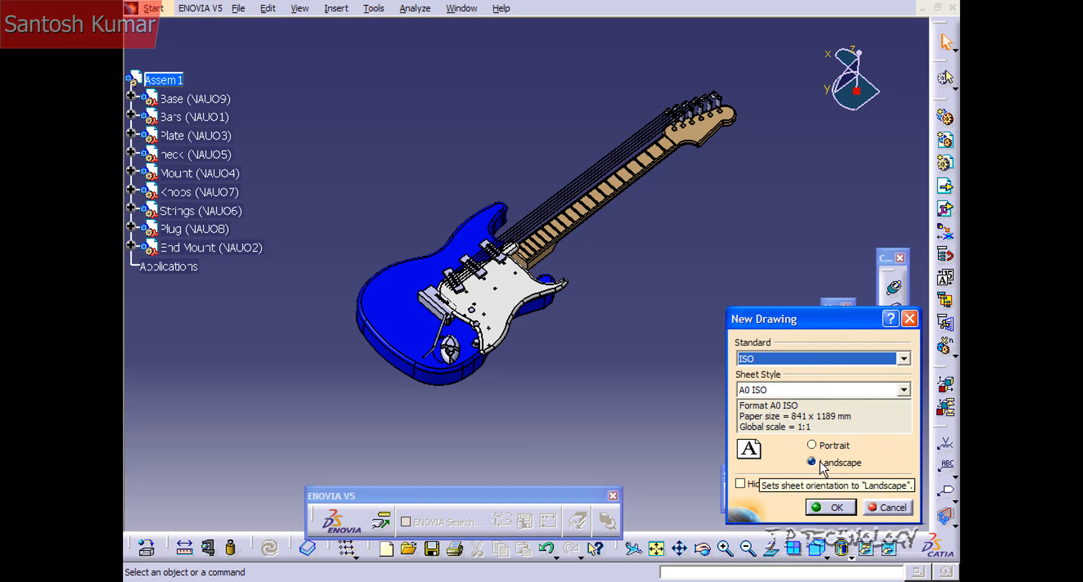
mouse_move(822, 466)
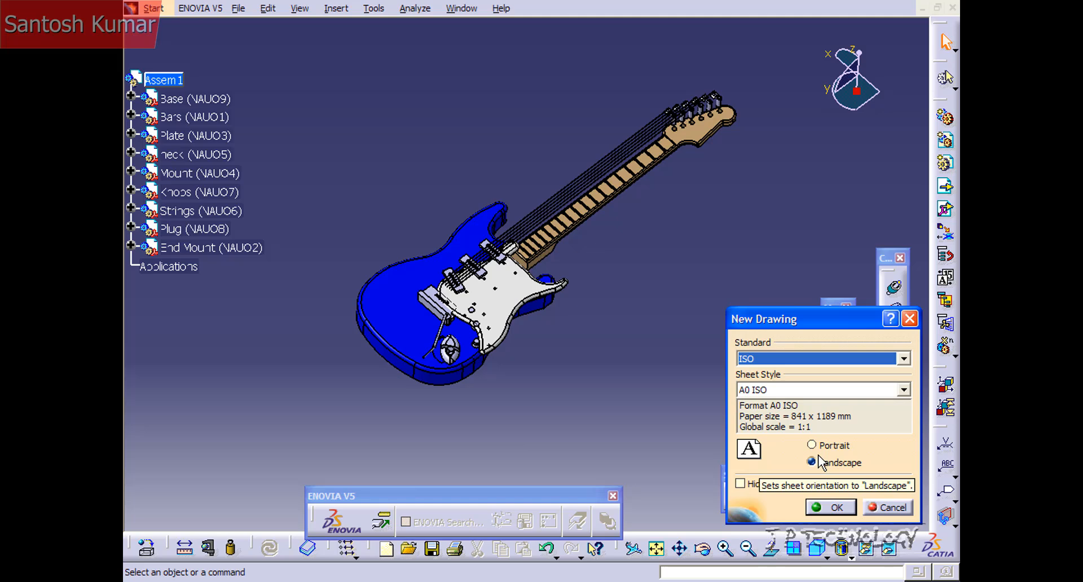
click(902, 389)
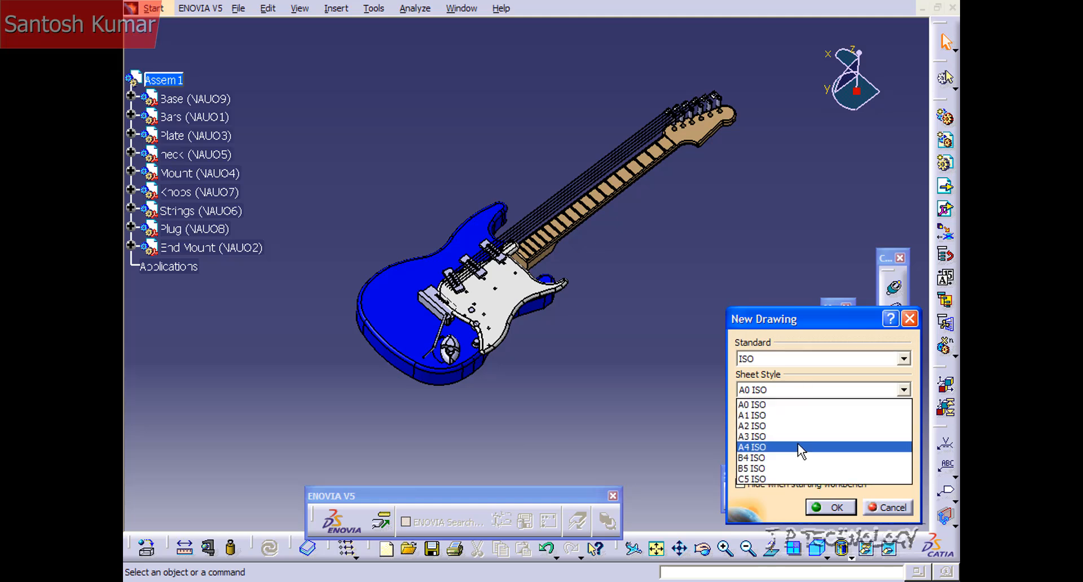
mouse_move(793, 461)
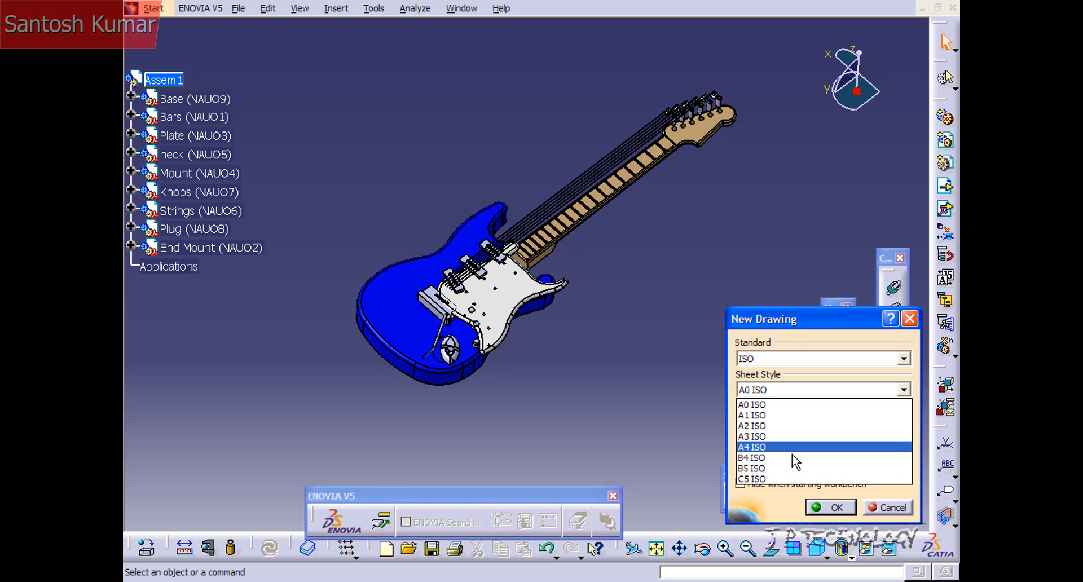
click(751, 404)
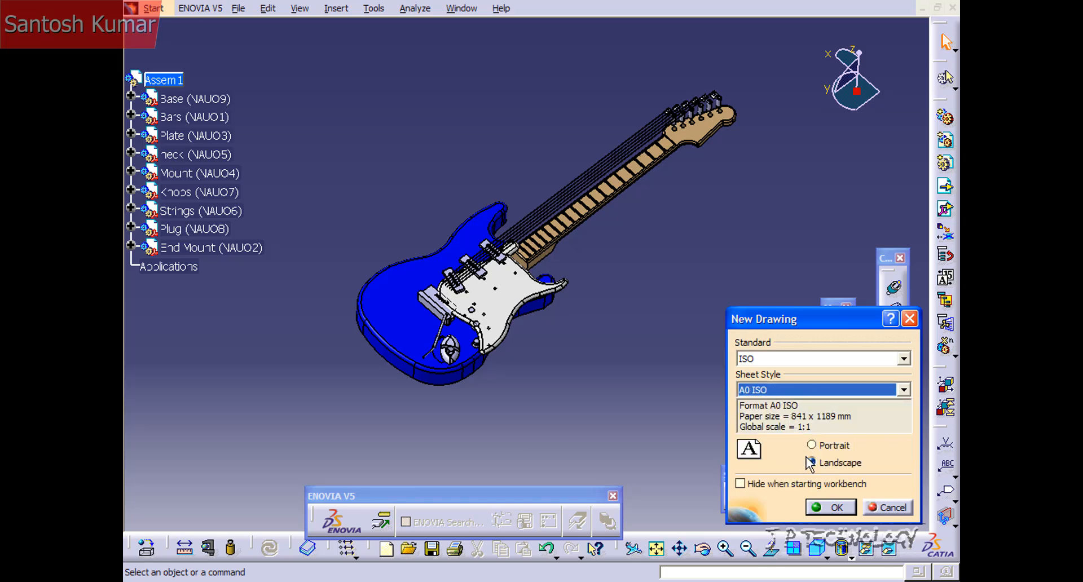
click(812, 462)
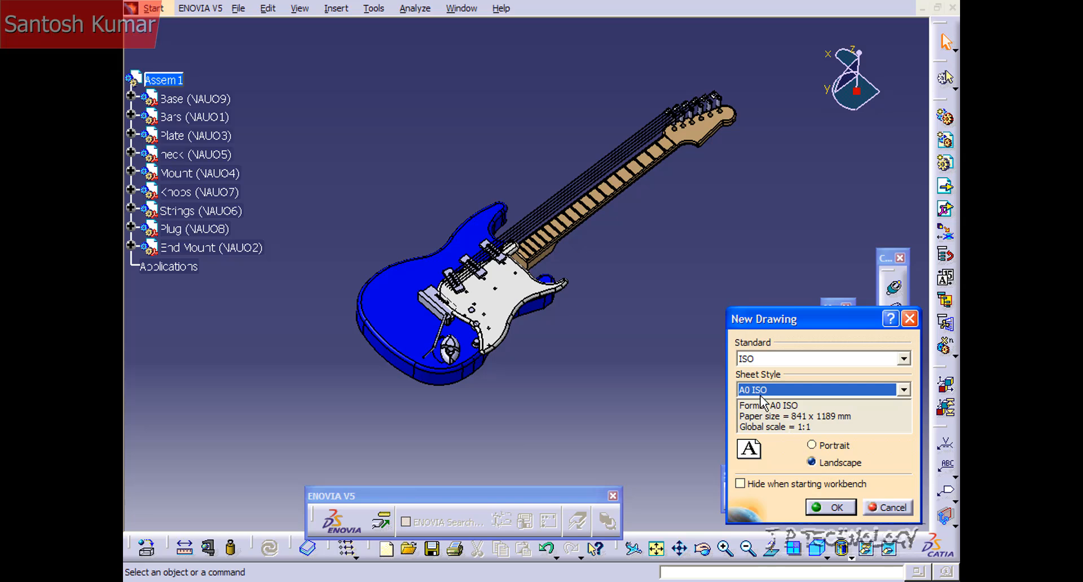
mouse_move(809, 503)
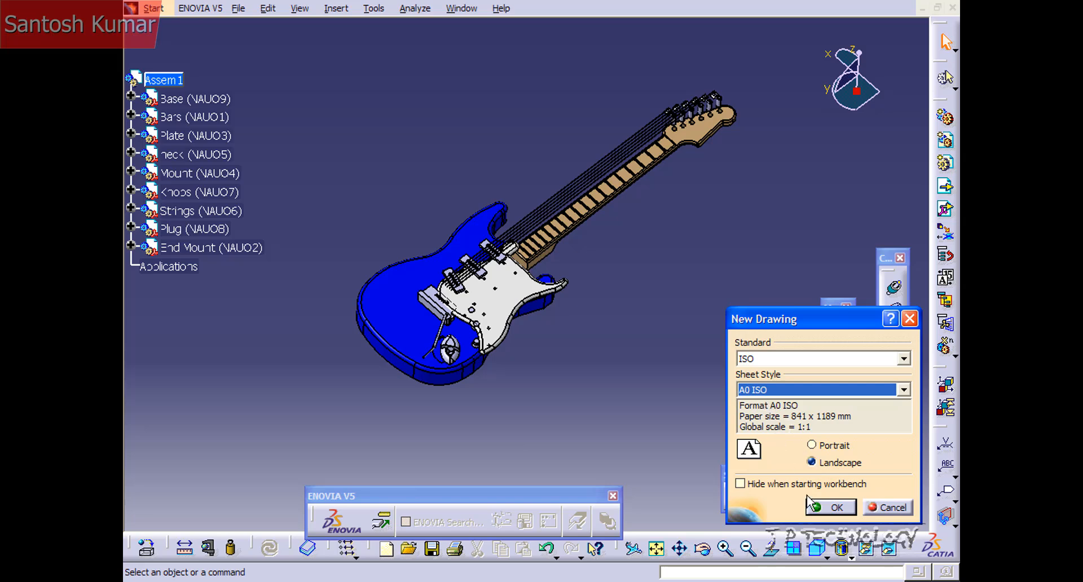
Step: Confirm the New Drawing dialog to open the empty Sheet.1 in Drafting
click(835, 507)
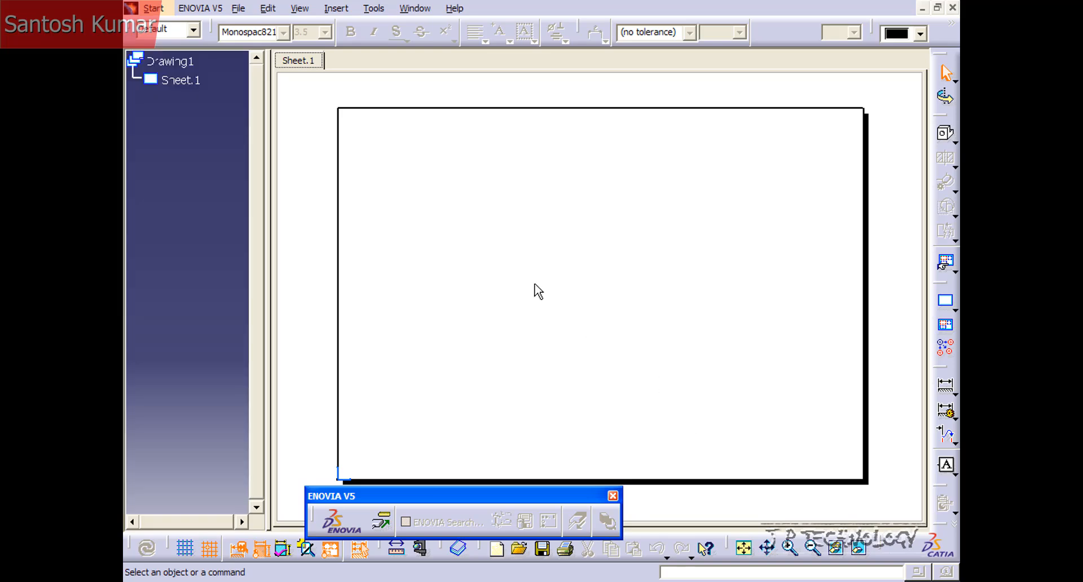
mouse_move(443, 192)
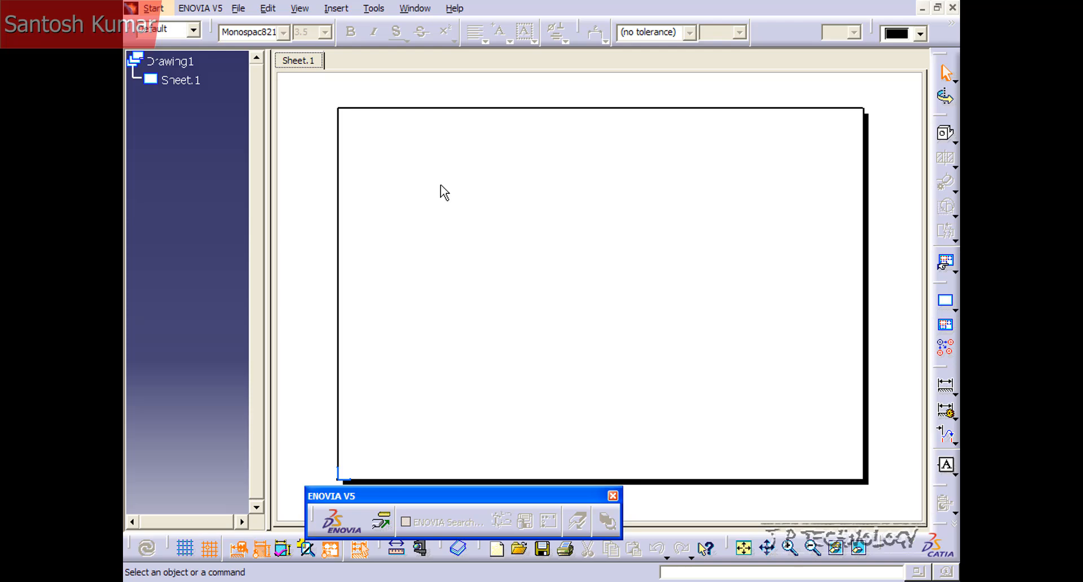
mouse_move(907, 123)
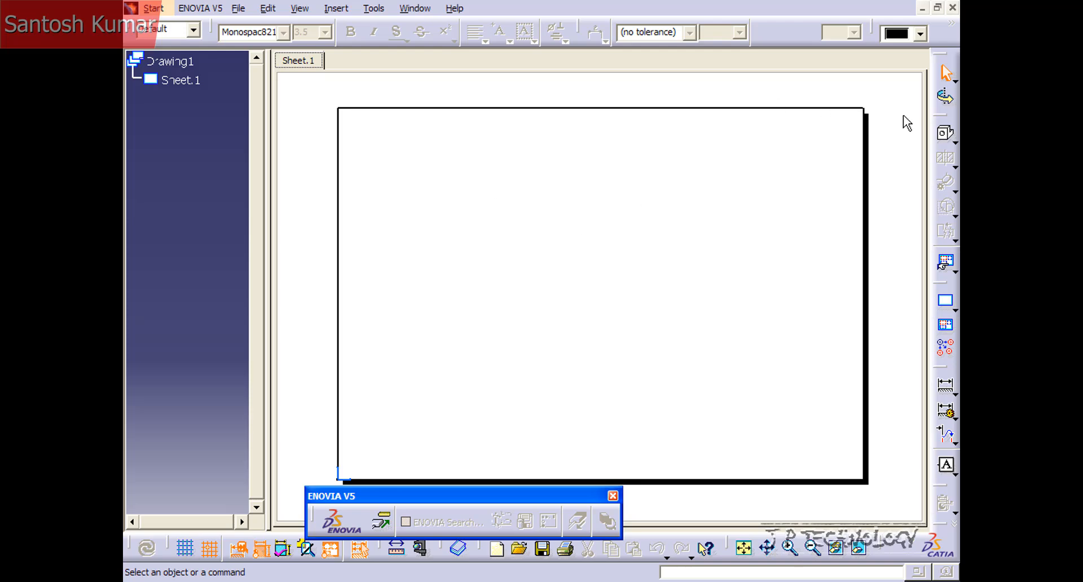
mouse_move(900, 128)
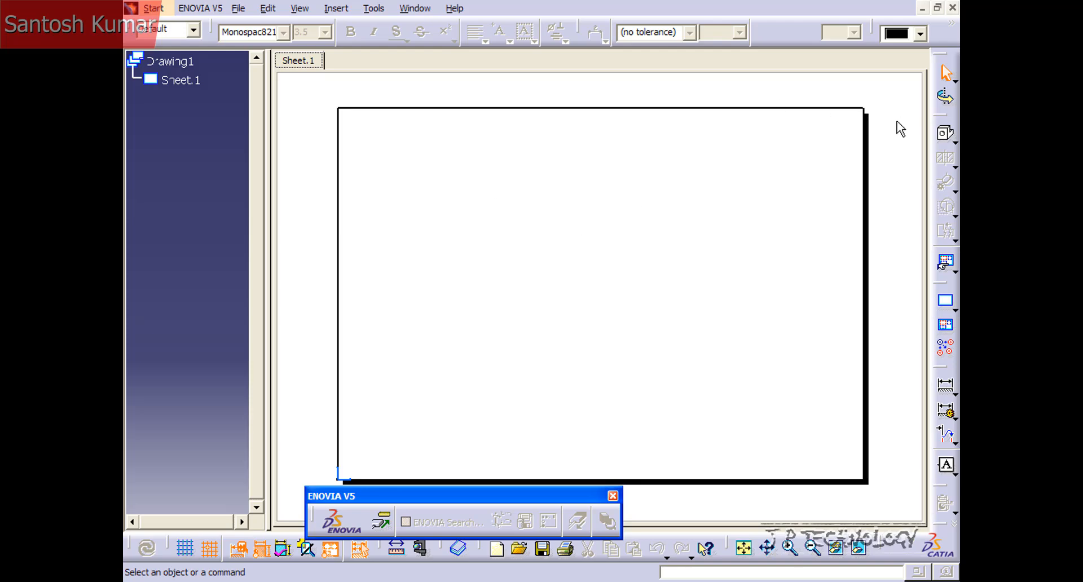